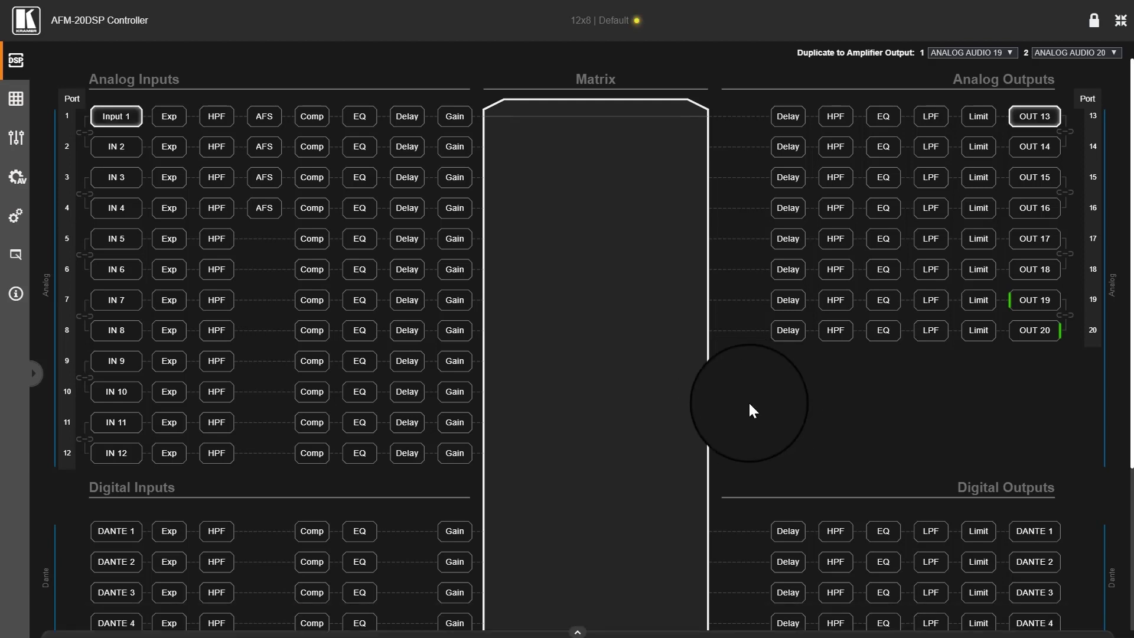
pyautogui.moveTo(712, 470)
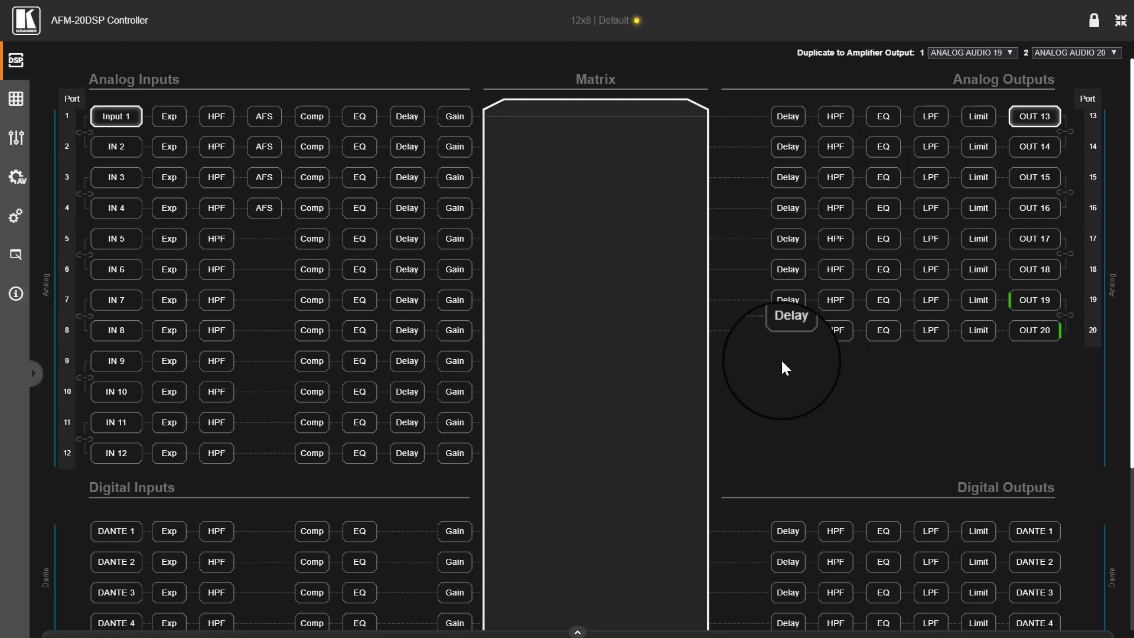
pyautogui.moveTo(736, 454)
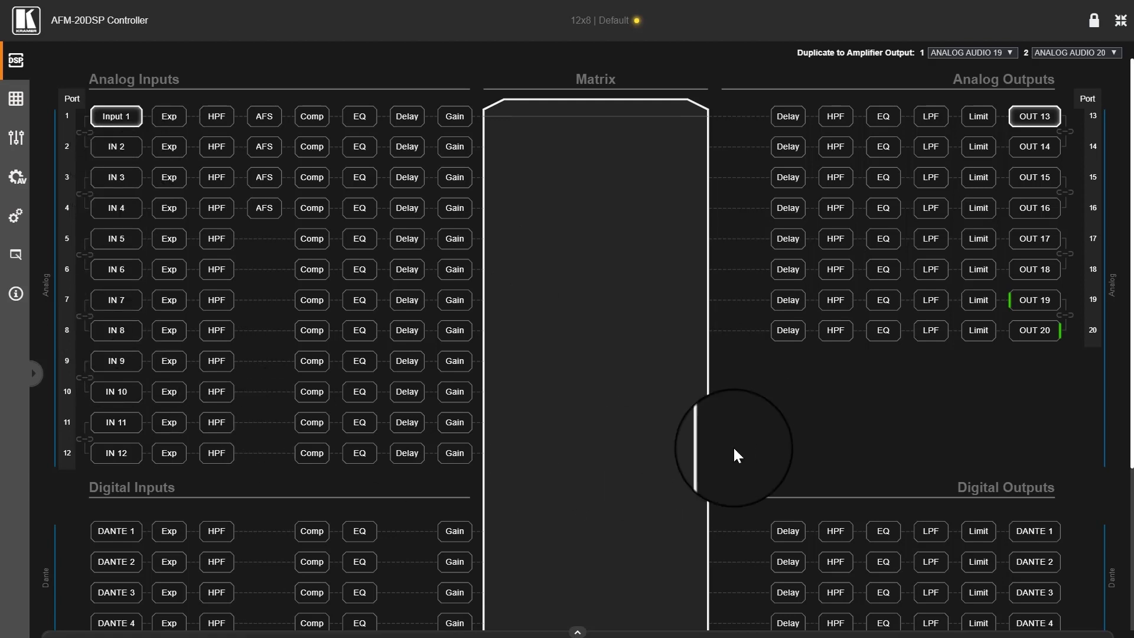
pyautogui.moveTo(558, 86)
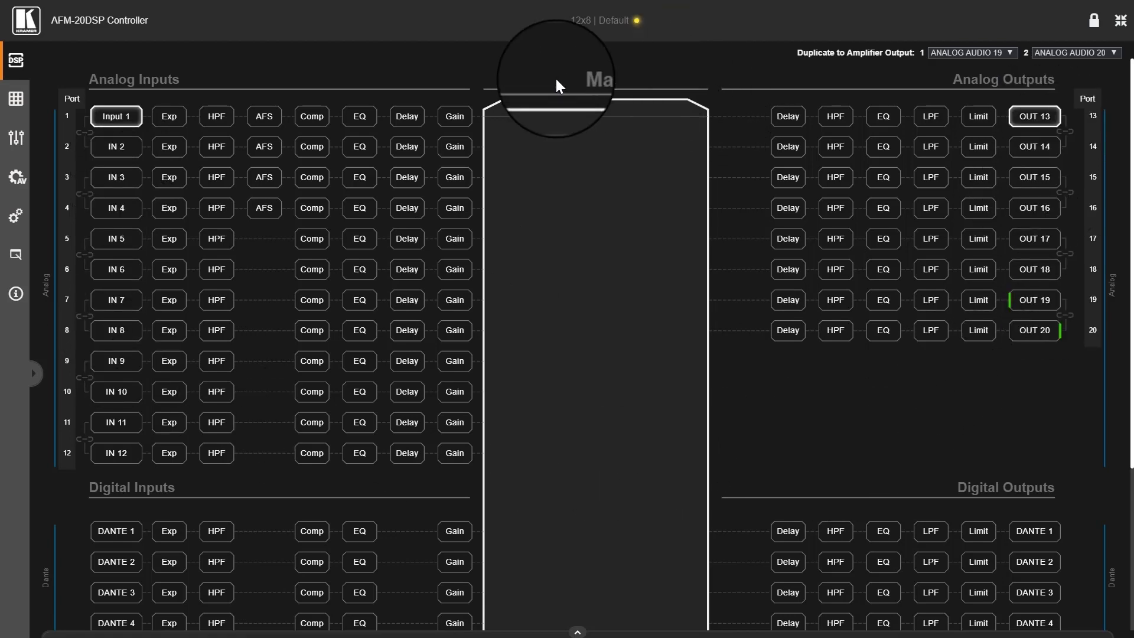
pyautogui.moveTo(57, 231)
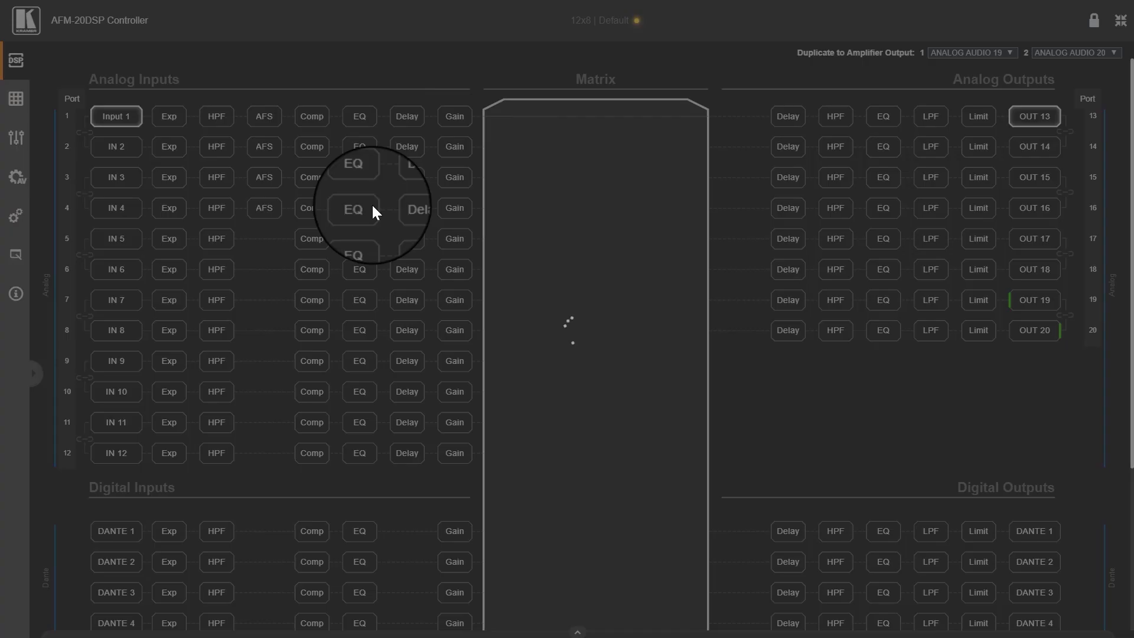
# - Open the AV settings page and keep the I/O configuration at 12x8
pyautogui.click(16, 178)
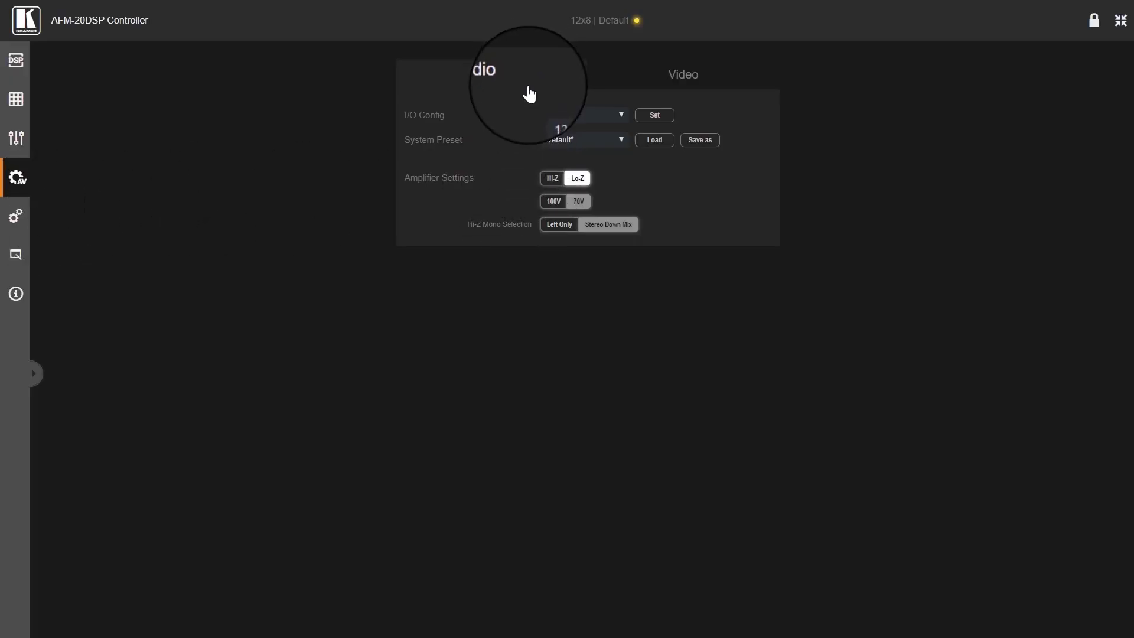
pyautogui.moveTo(609, 125)
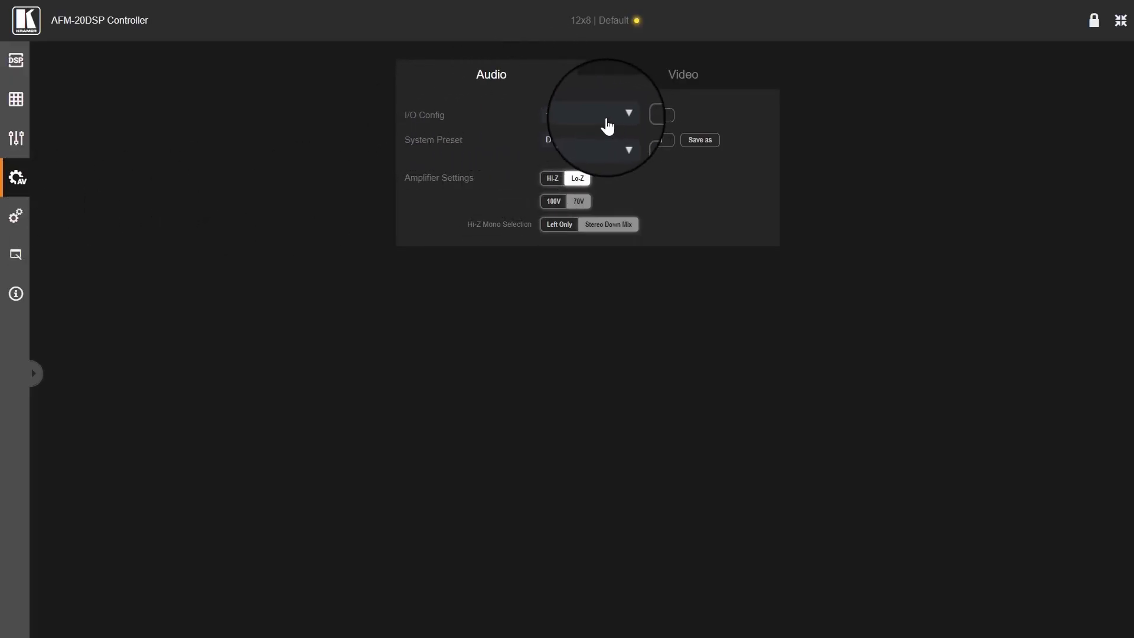
pyautogui.click(627, 114)
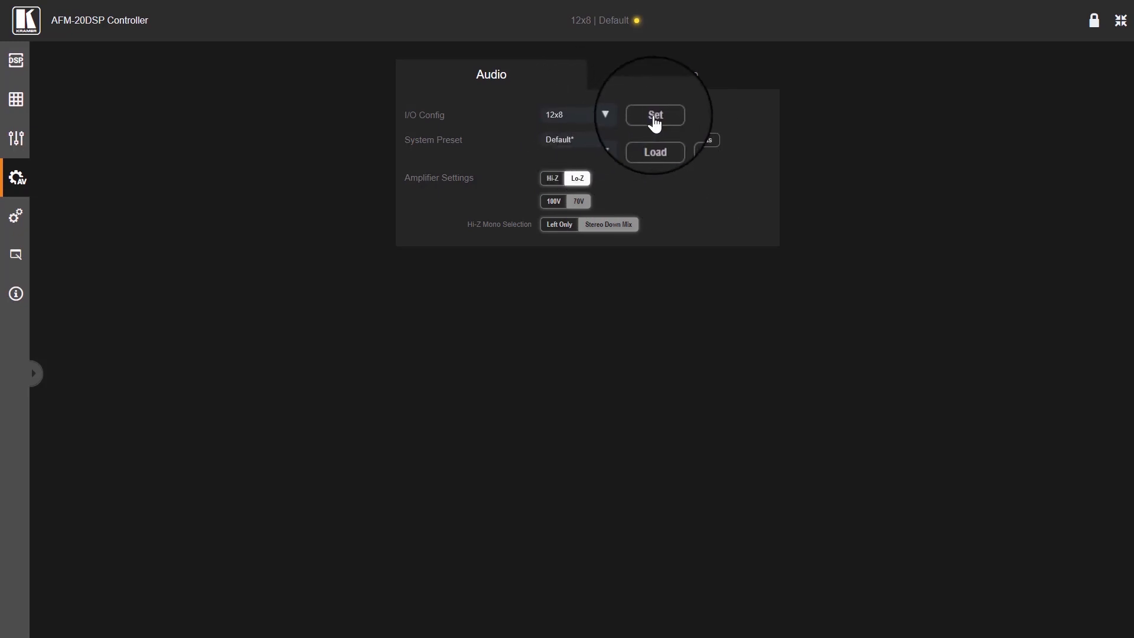
pyautogui.moveTo(427, 258)
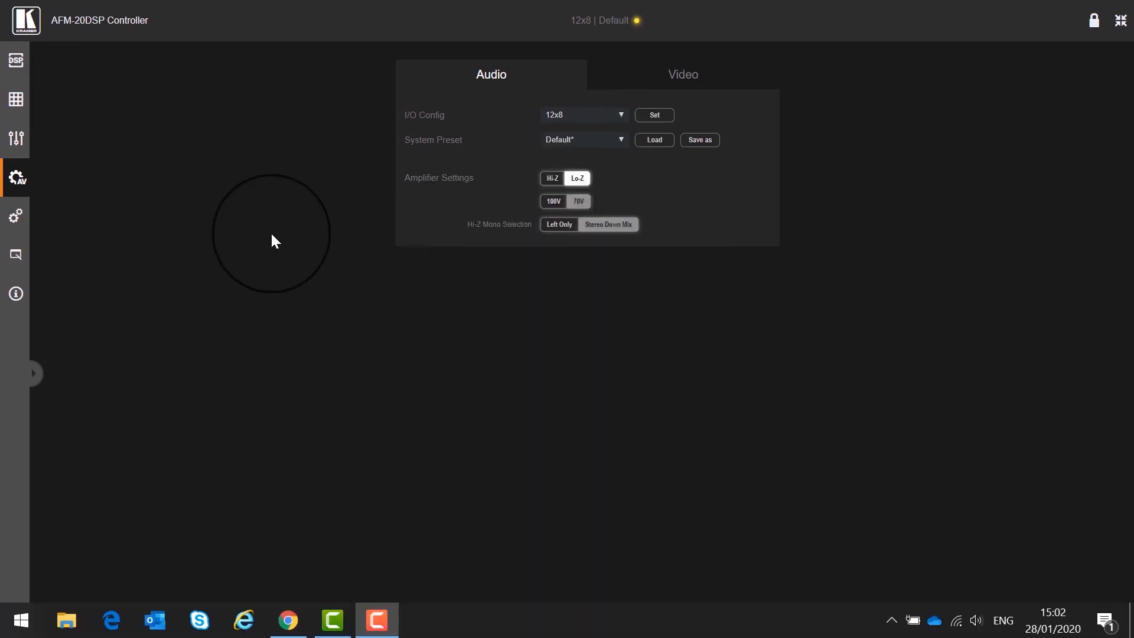
pyautogui.moveTo(47, 87)
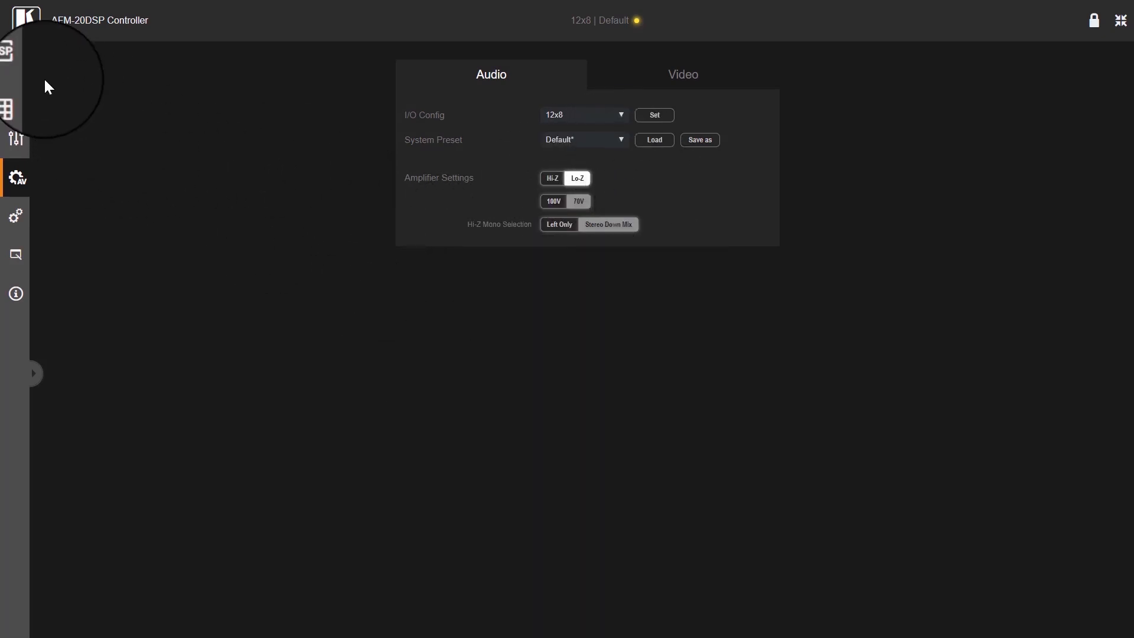
pyautogui.moveTo(77, 114)
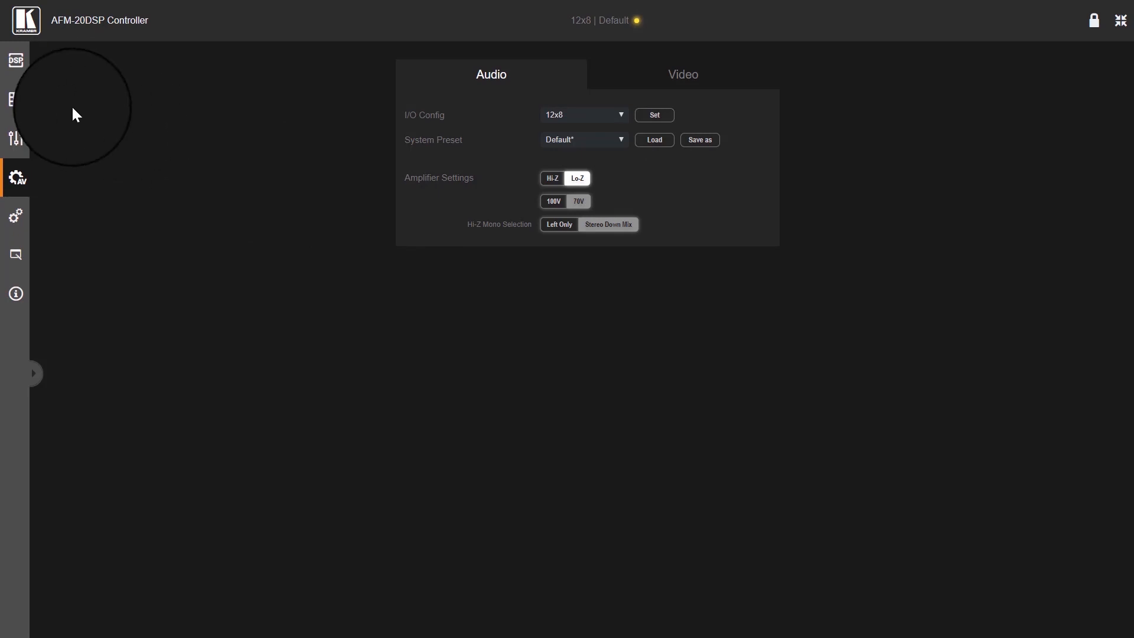
pyautogui.moveTo(16, 59)
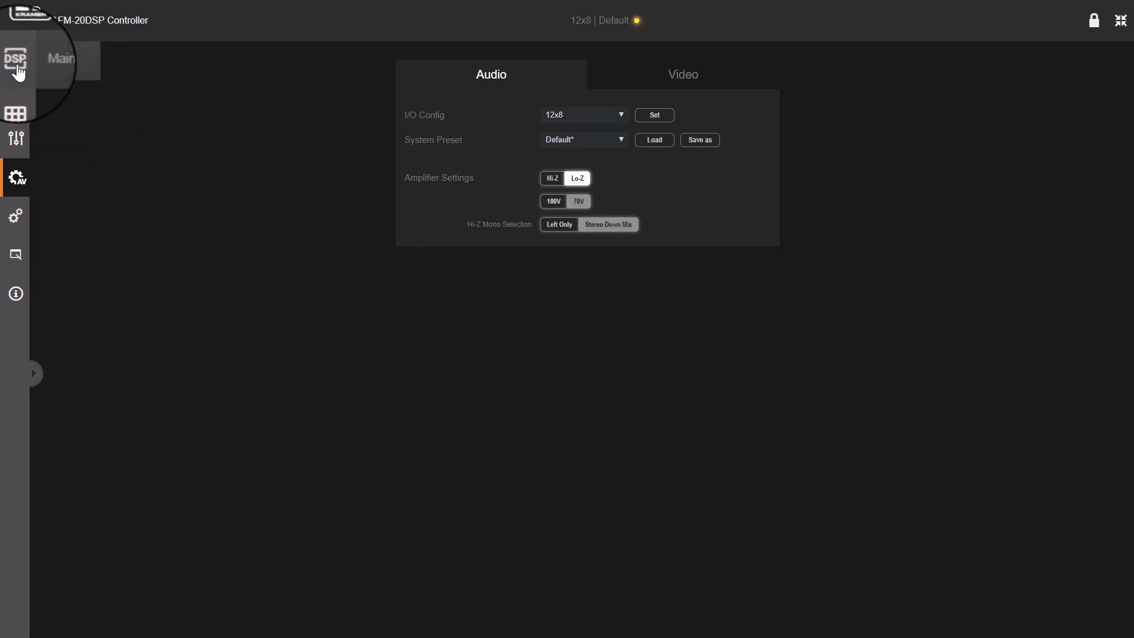
# - Return to the DSP main page showing analog inputs, matrix and outputs
pyautogui.click(16, 98)
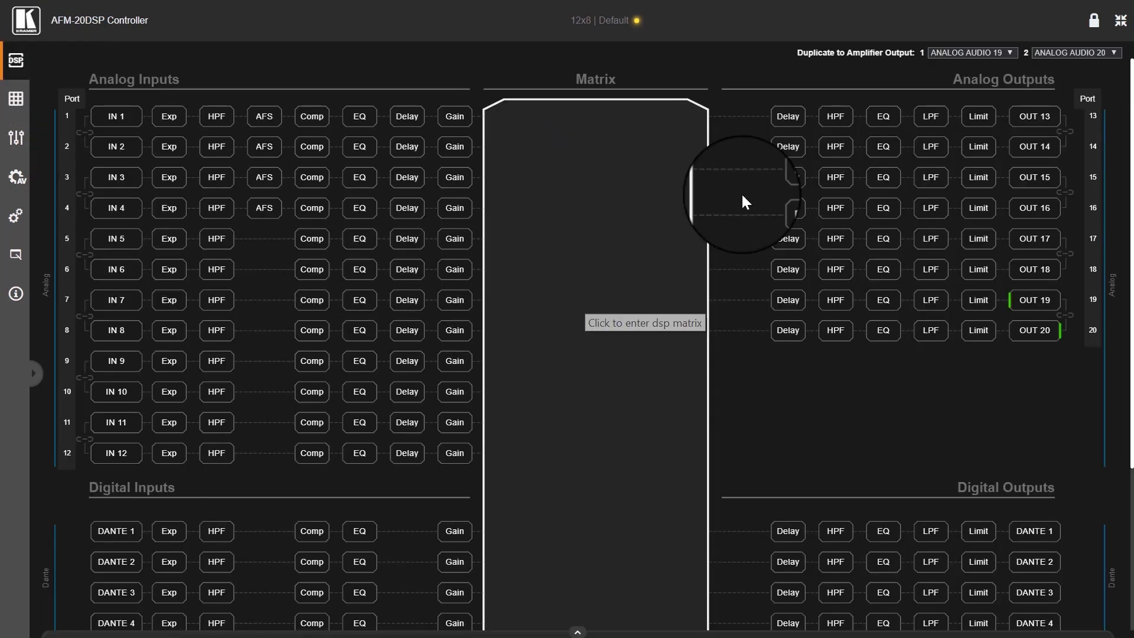
pyautogui.moveTo(522, 268)
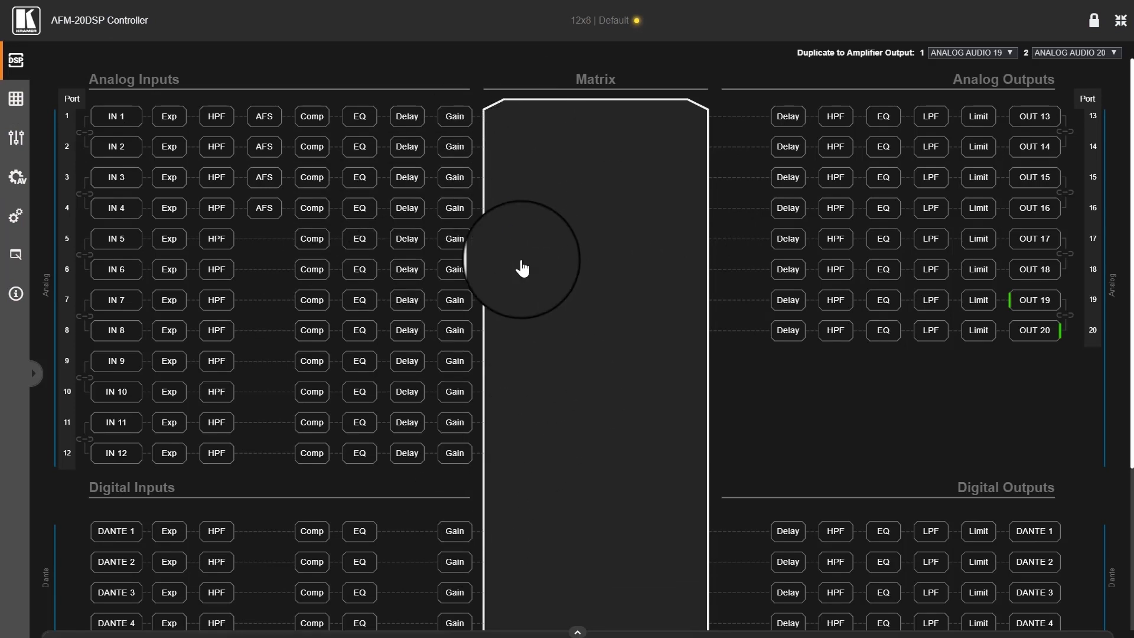
pyautogui.moveTo(854, 513)
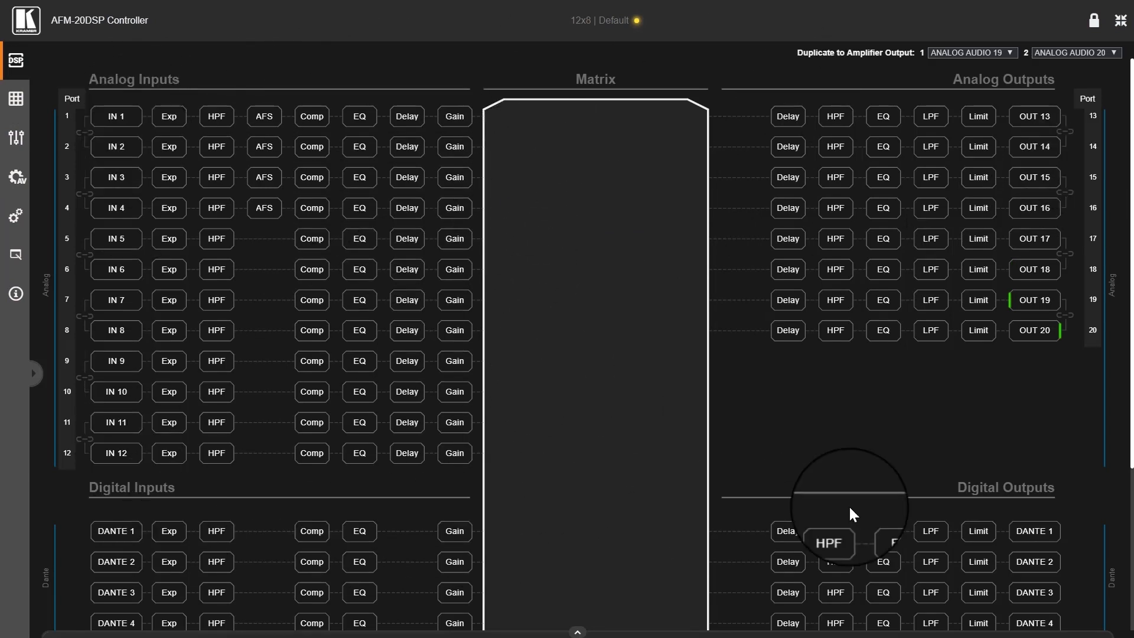
pyautogui.moveTo(329, 341)
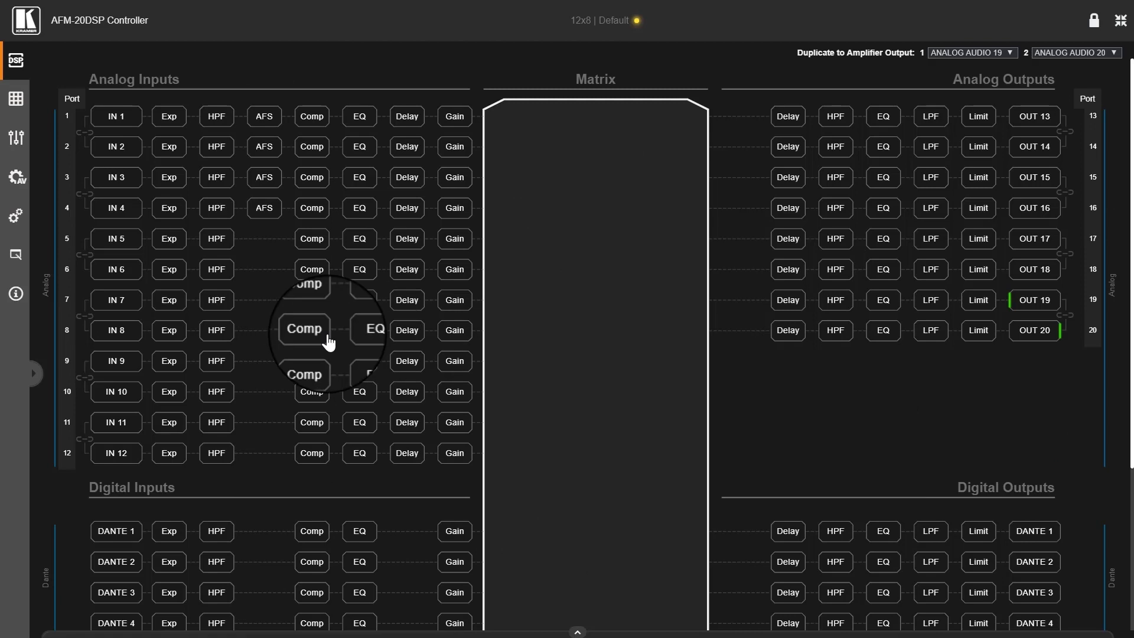
# - Scroll down to reveal Dante, HDMI, SPDIF inputs/outputs and the signal generator
pyautogui.scroll(-3)
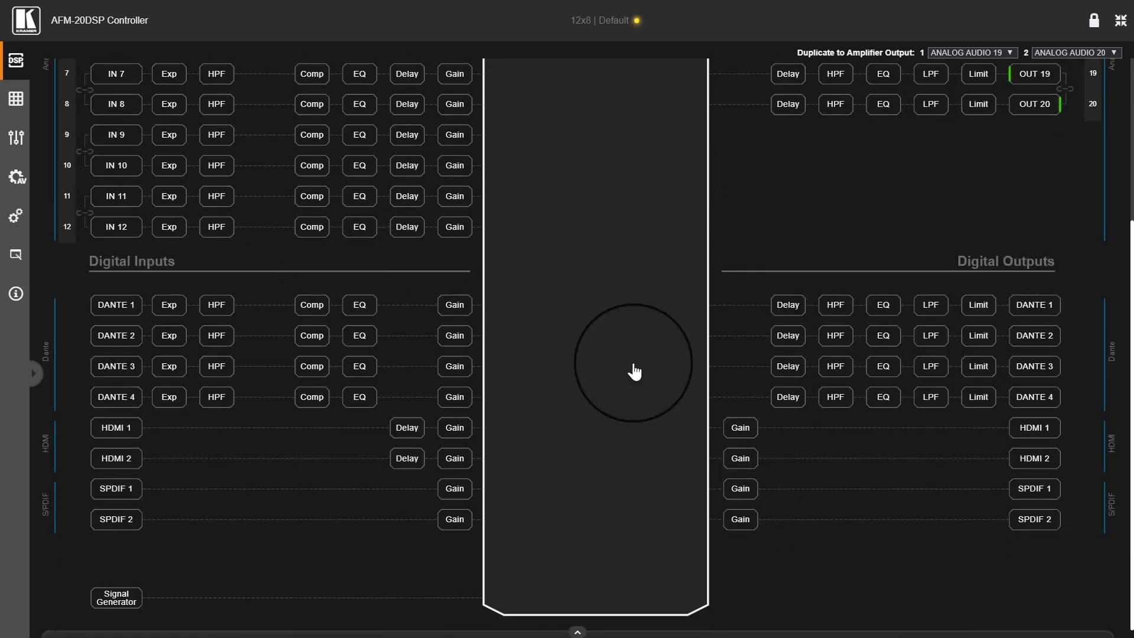
pyautogui.moveTo(129, 298)
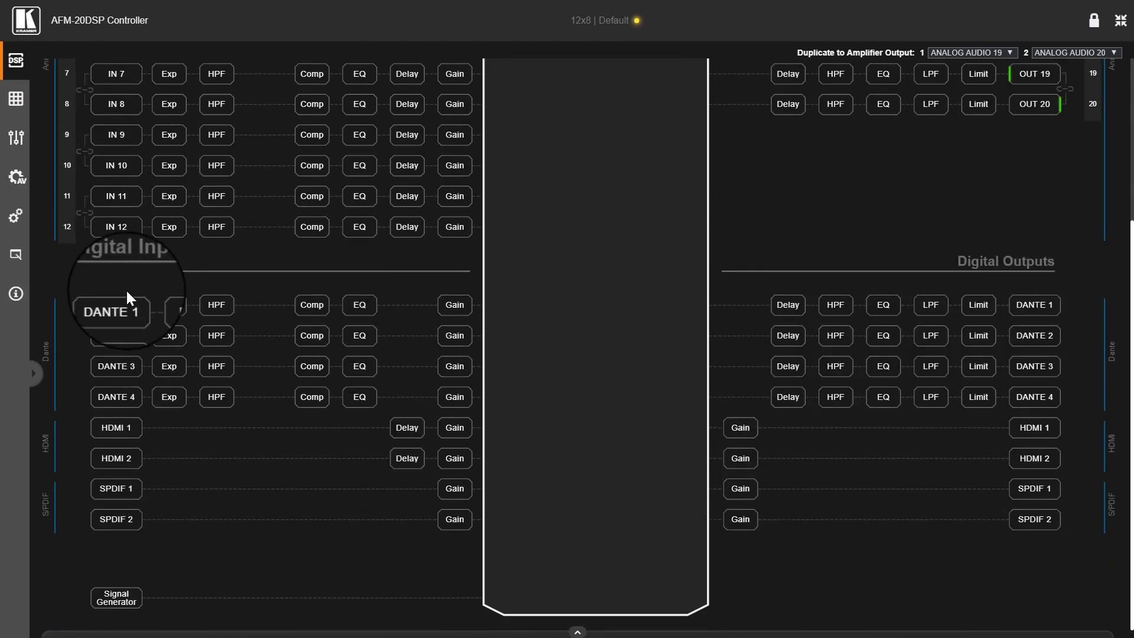
pyautogui.moveTo(116, 312)
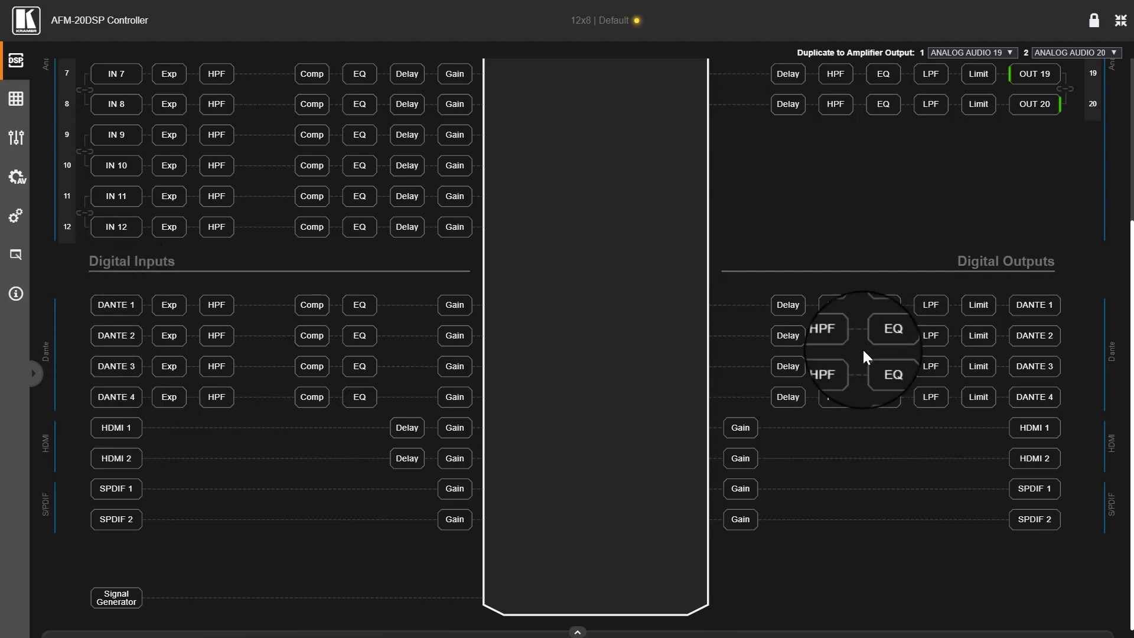
pyautogui.moveTo(293, 380)
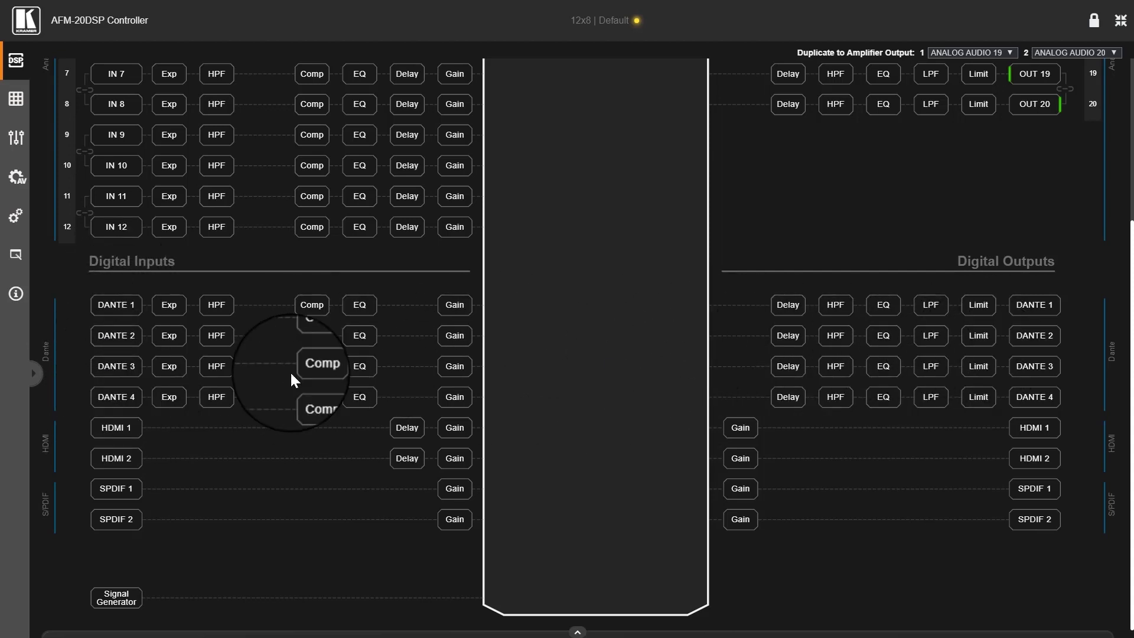
pyautogui.moveTo(335, 445)
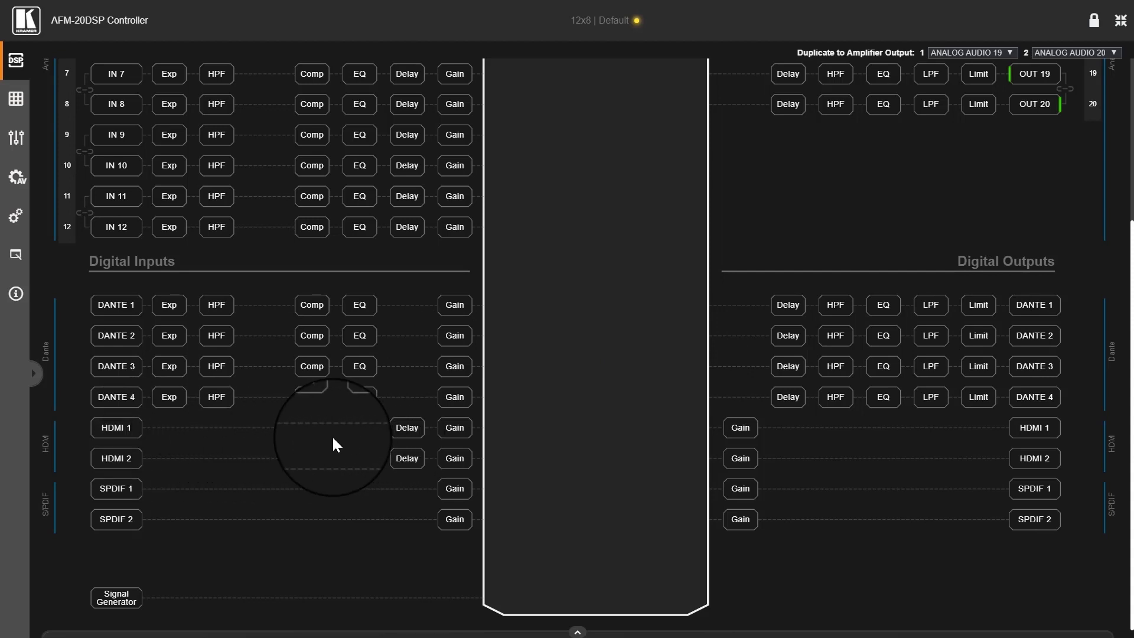
pyautogui.moveTo(303, 454)
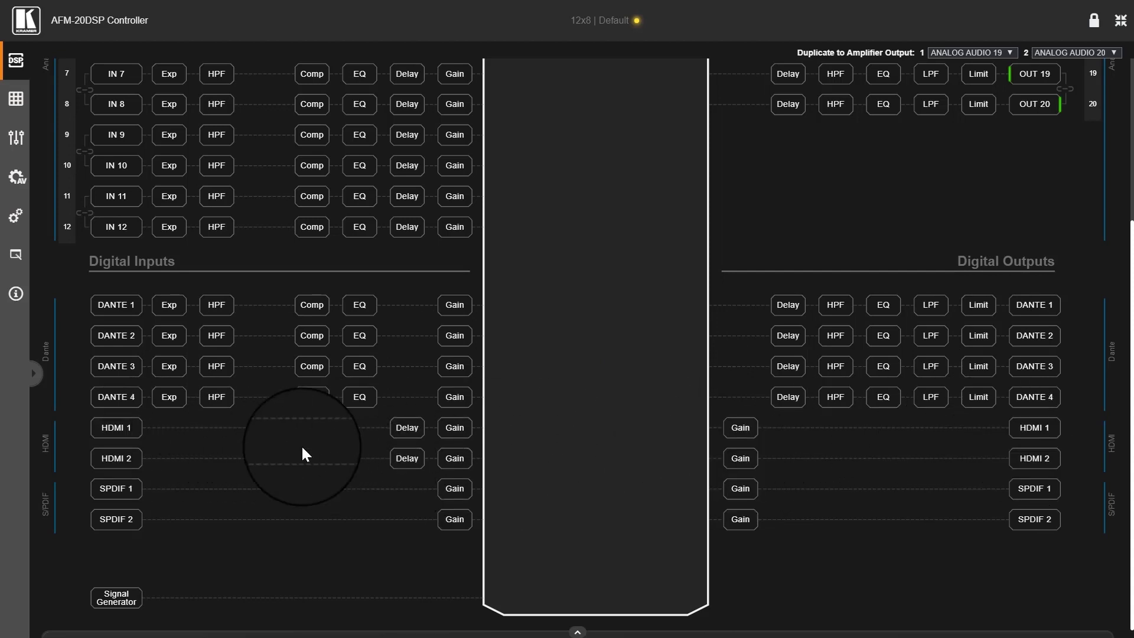
pyautogui.moveTo(192, 503)
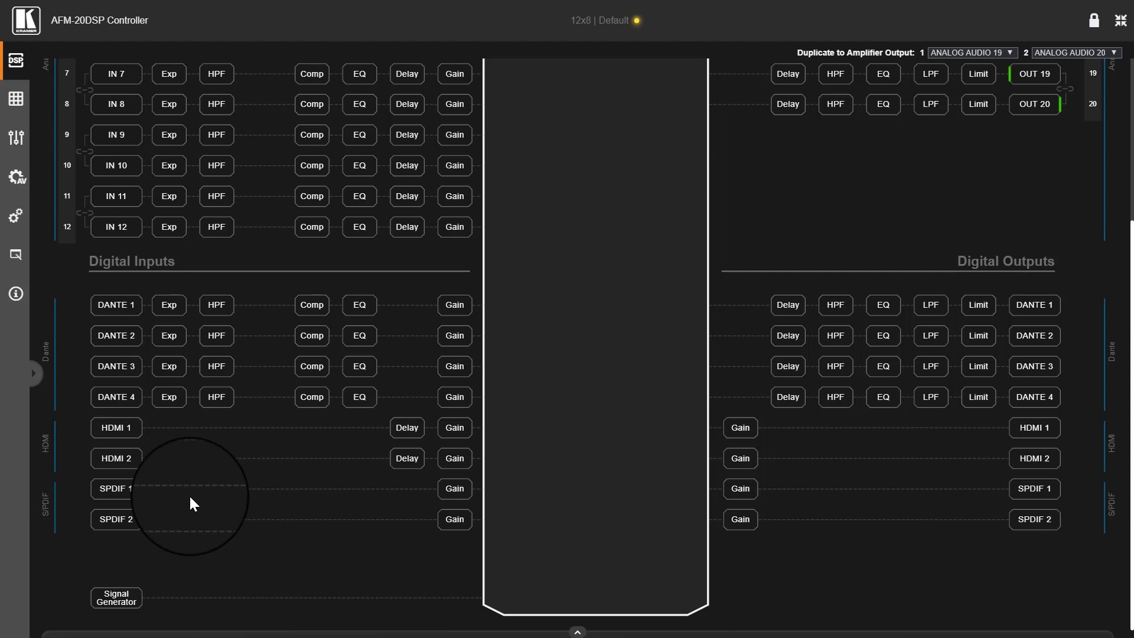
pyautogui.moveTo(388, 504)
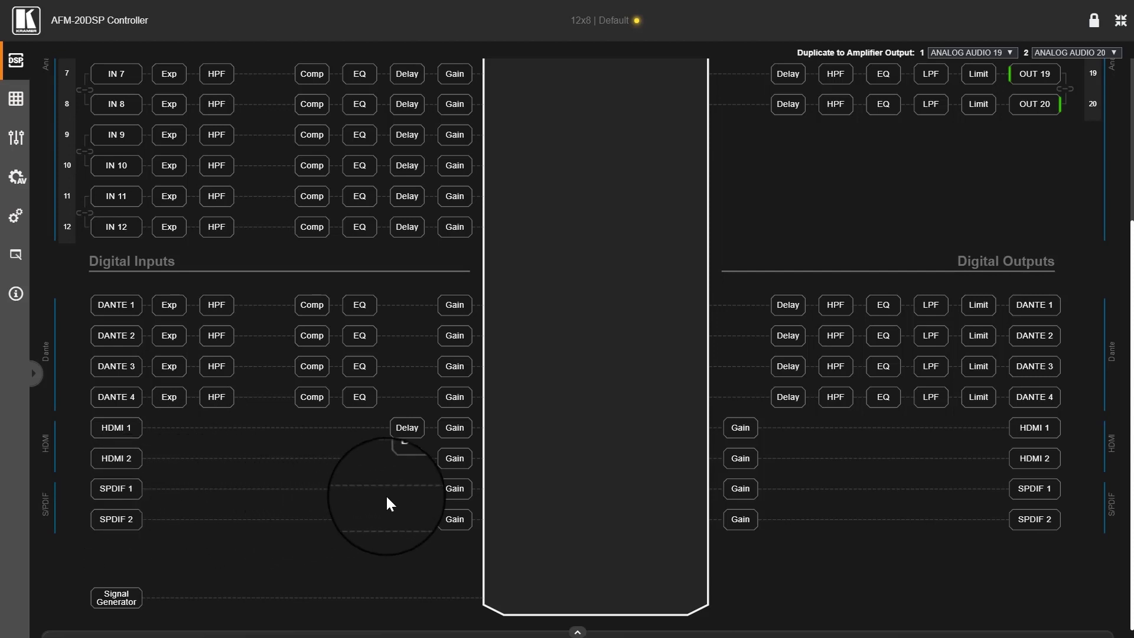